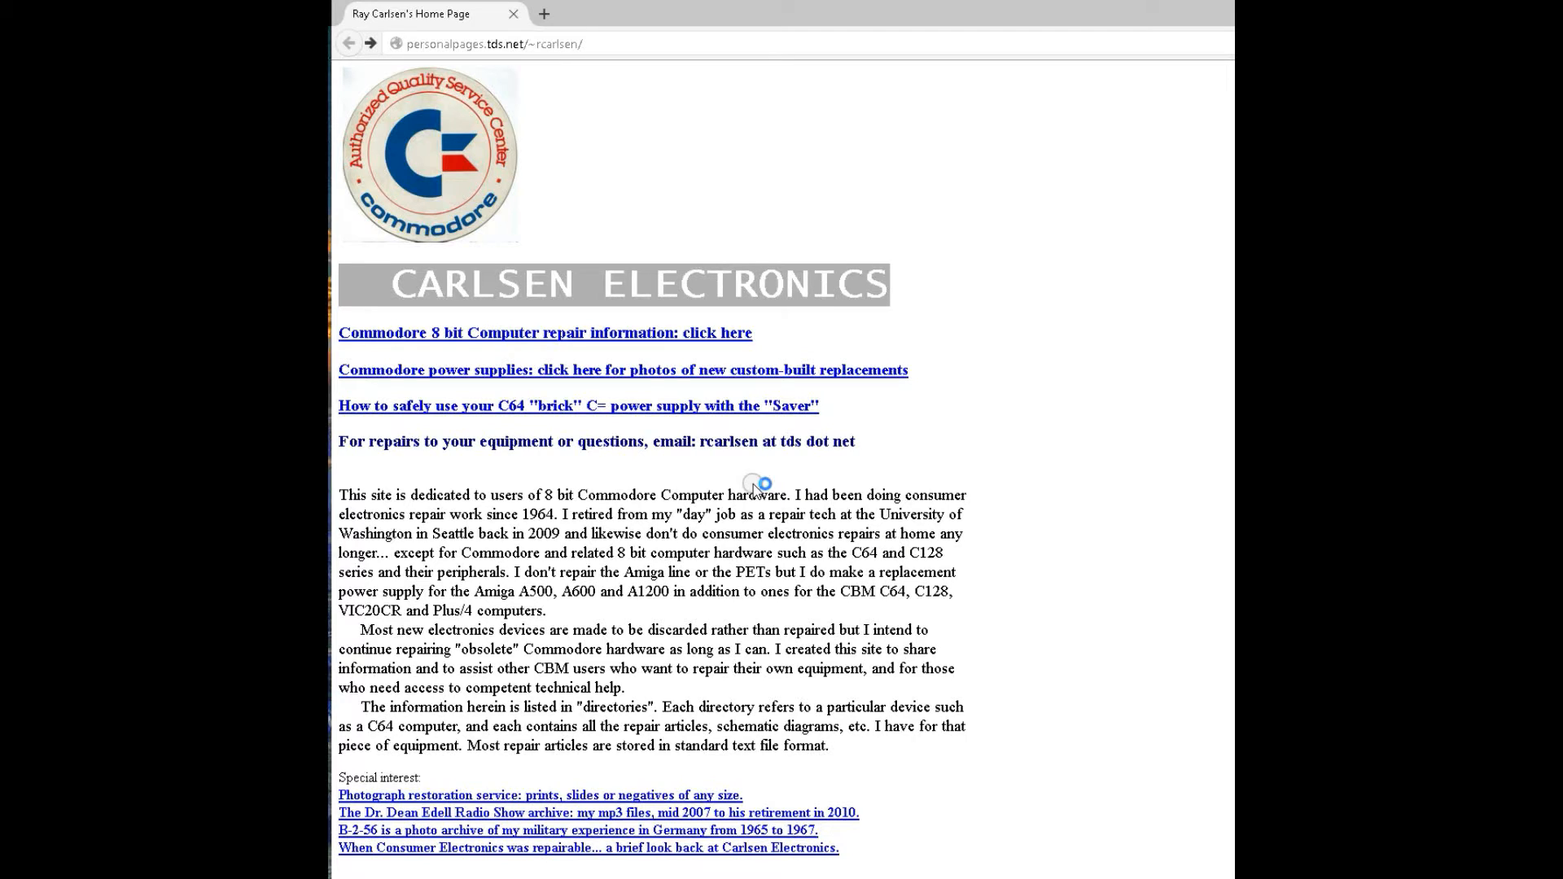
mouse_move(753, 486)
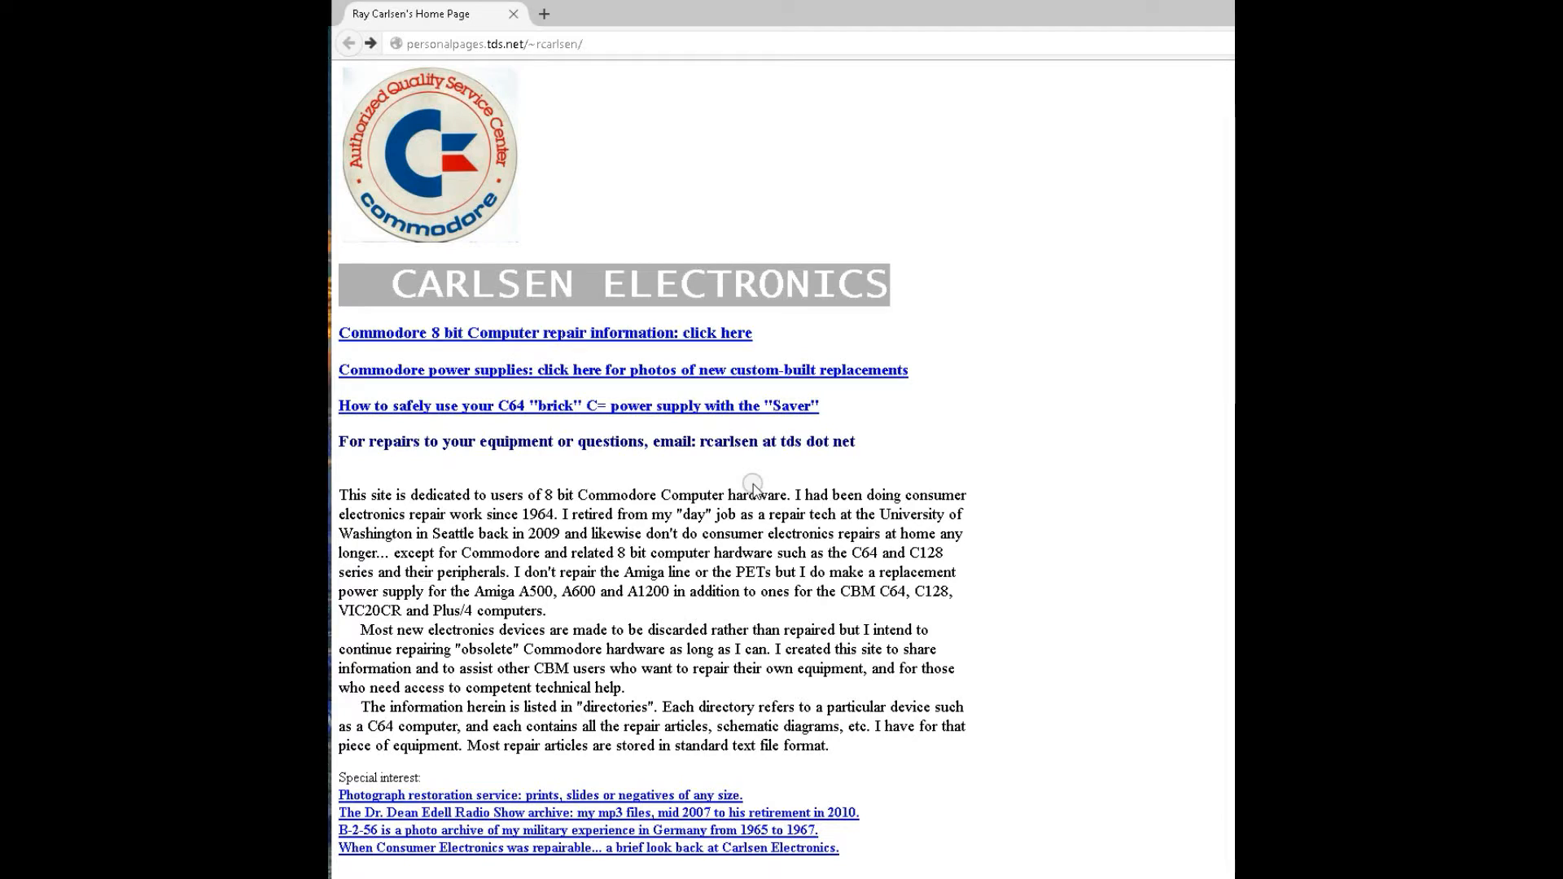
mouse_move(653, 568)
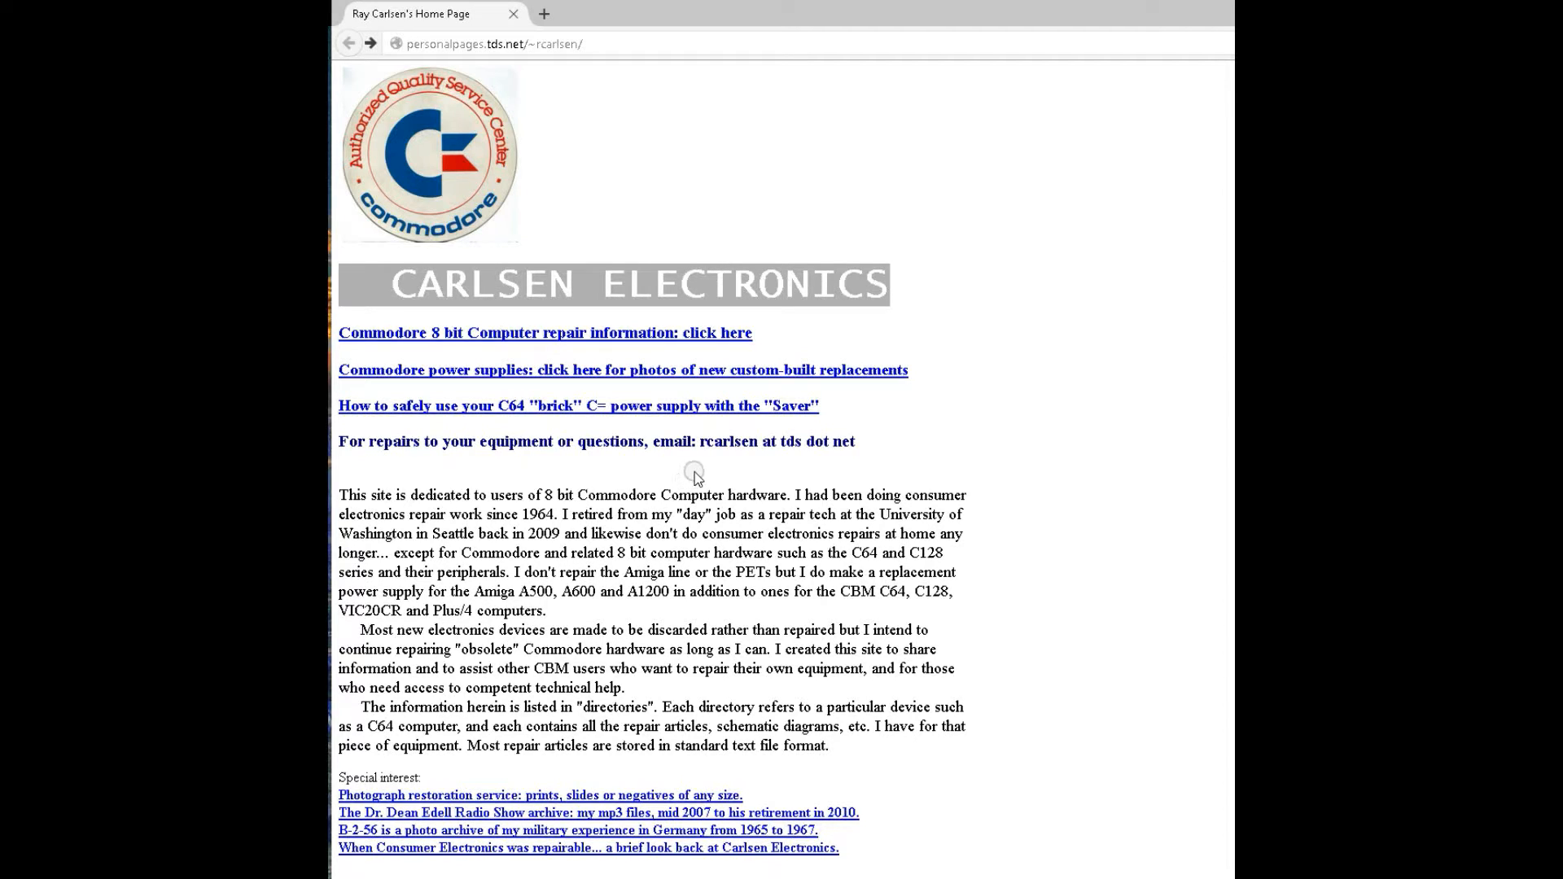
mouse_move(693, 438)
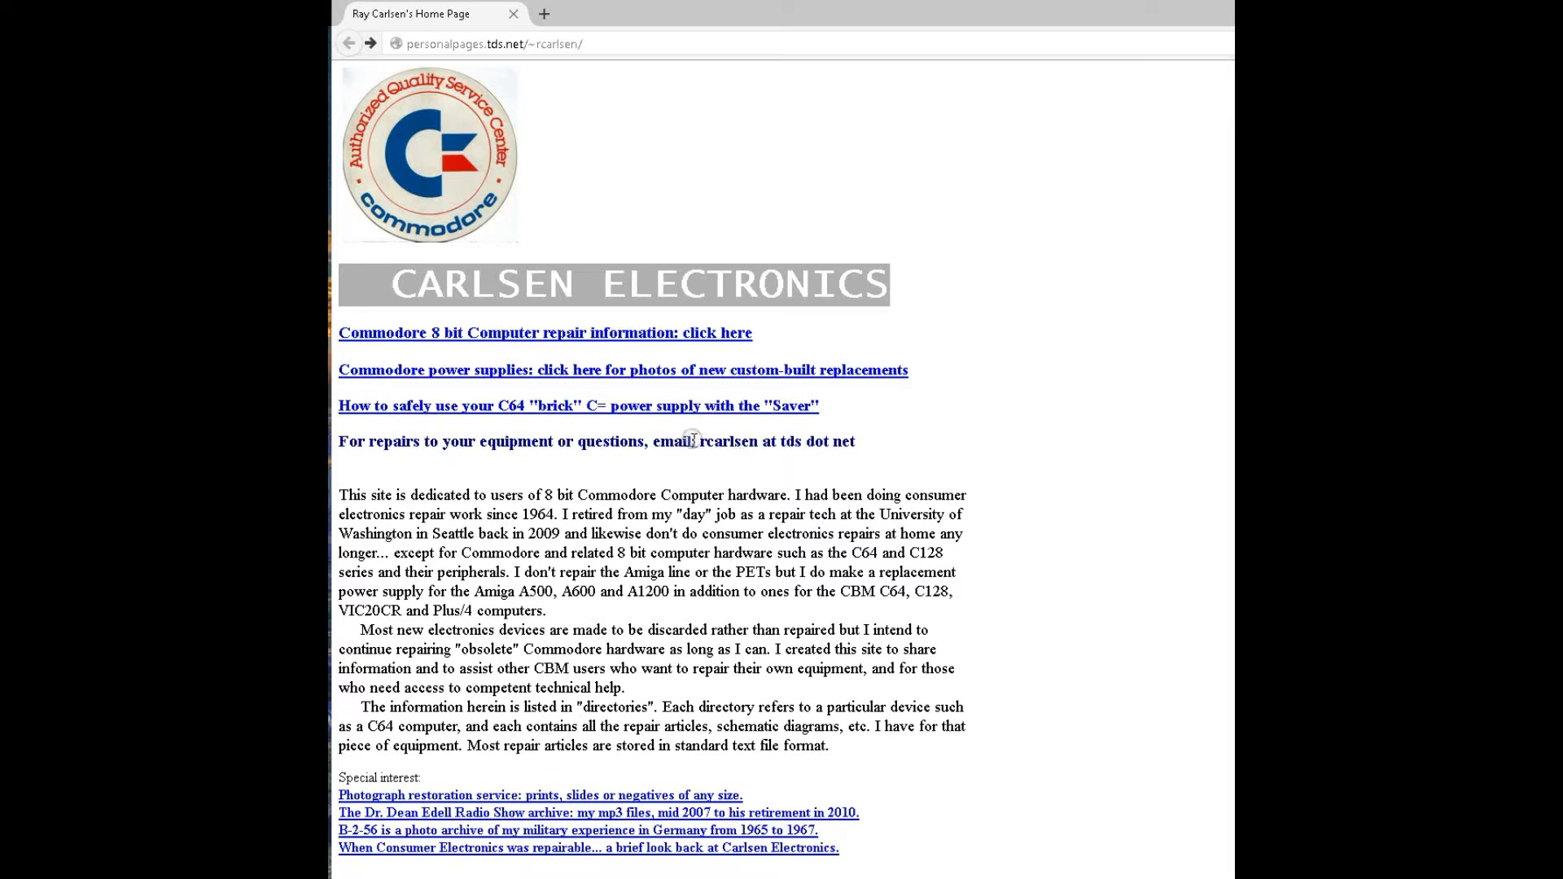
Select words in the repair contact line, then go to the Commodore 8 bit repair information page.
double_click(728, 442)
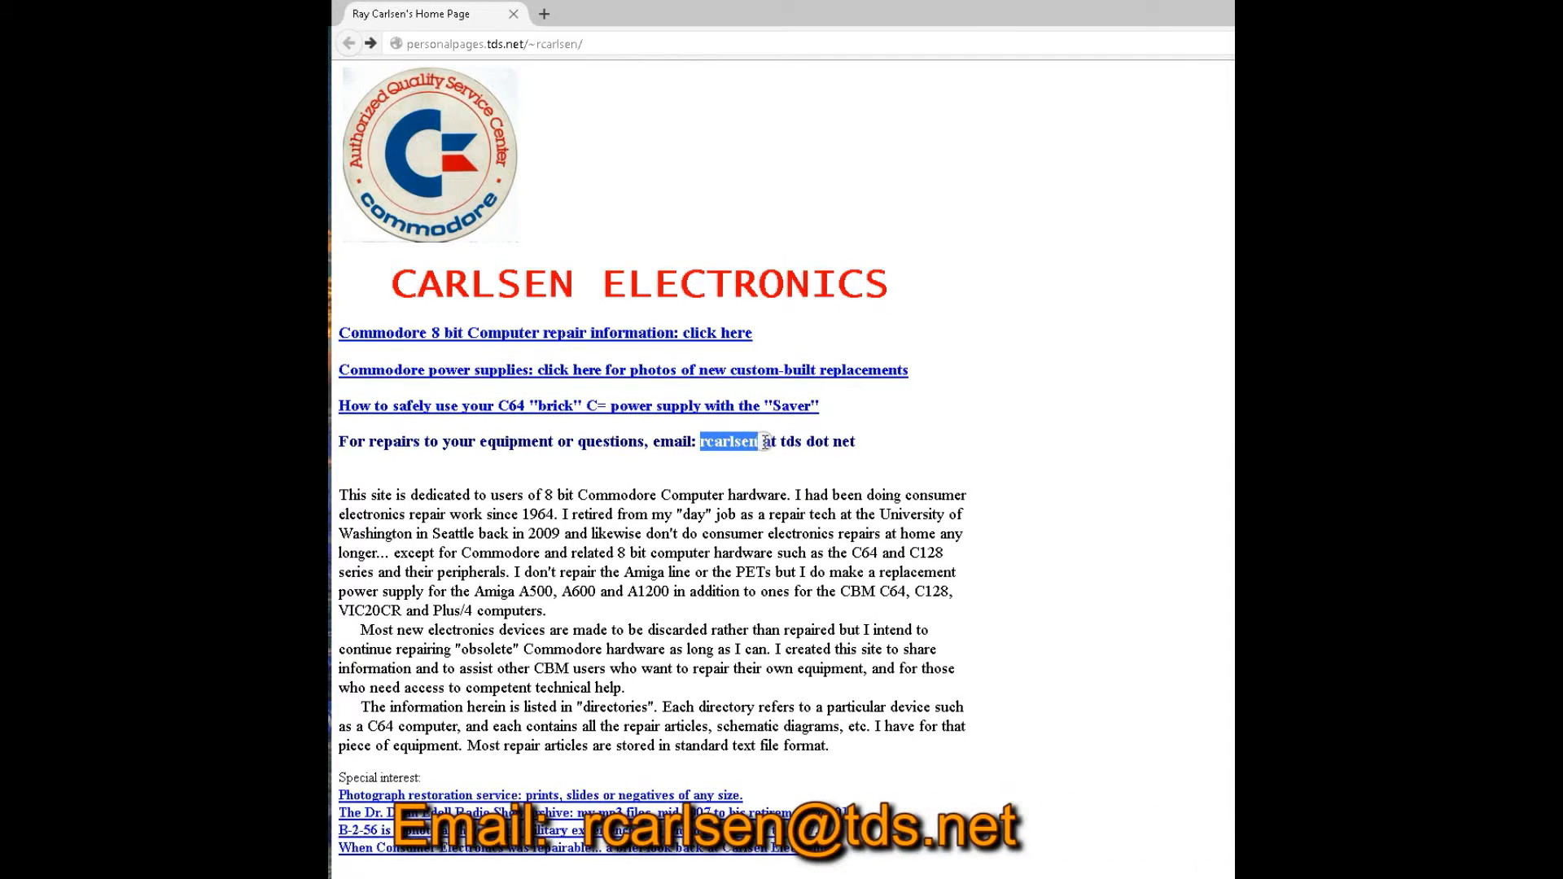
left_click(783, 441)
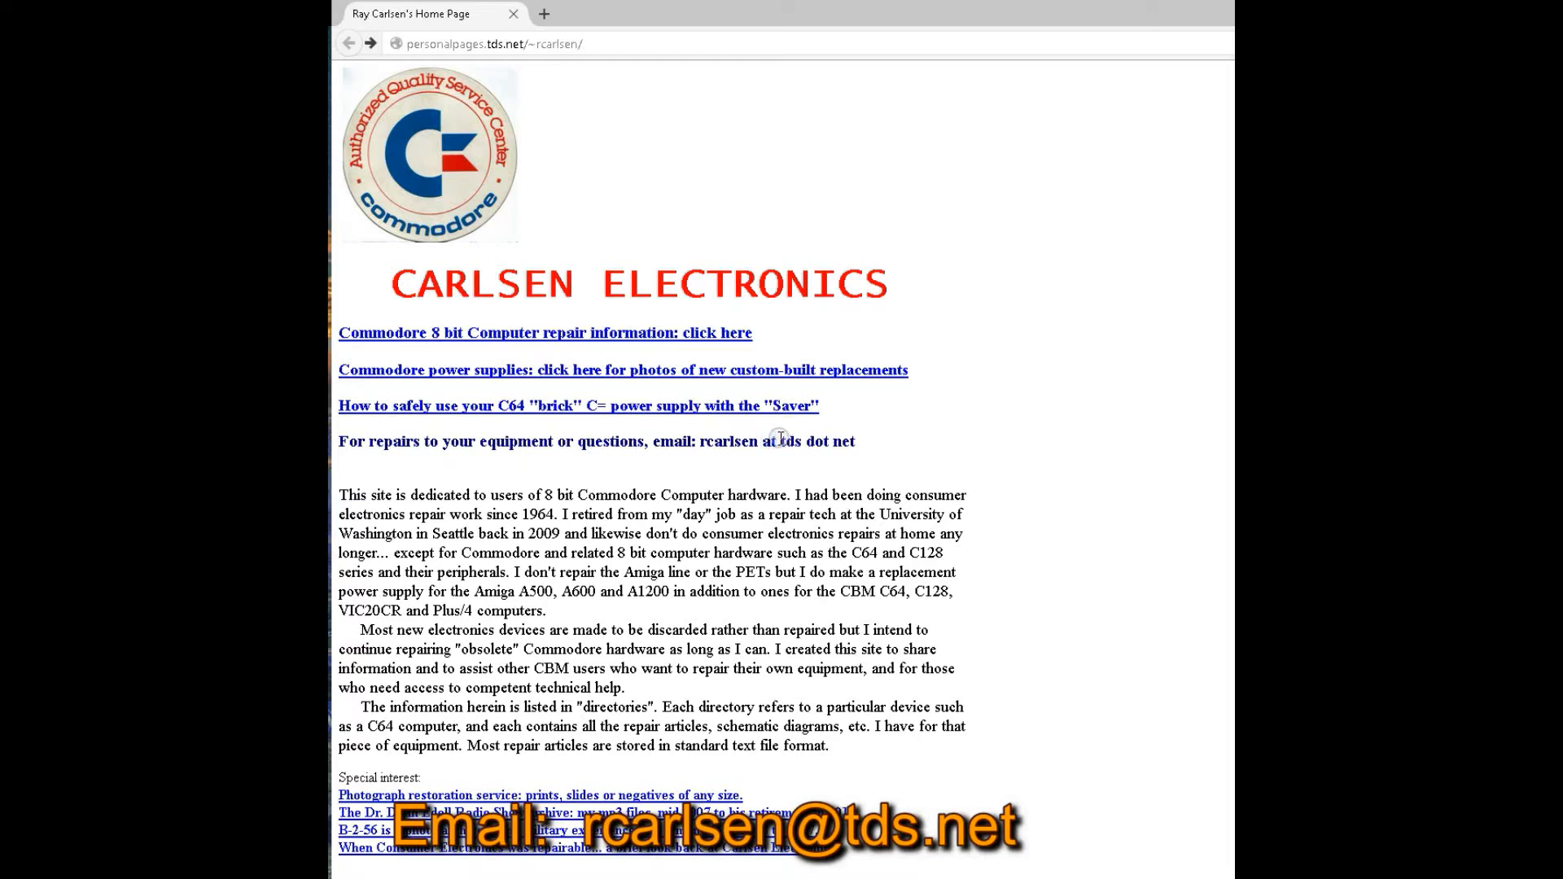
double_click(818, 441)
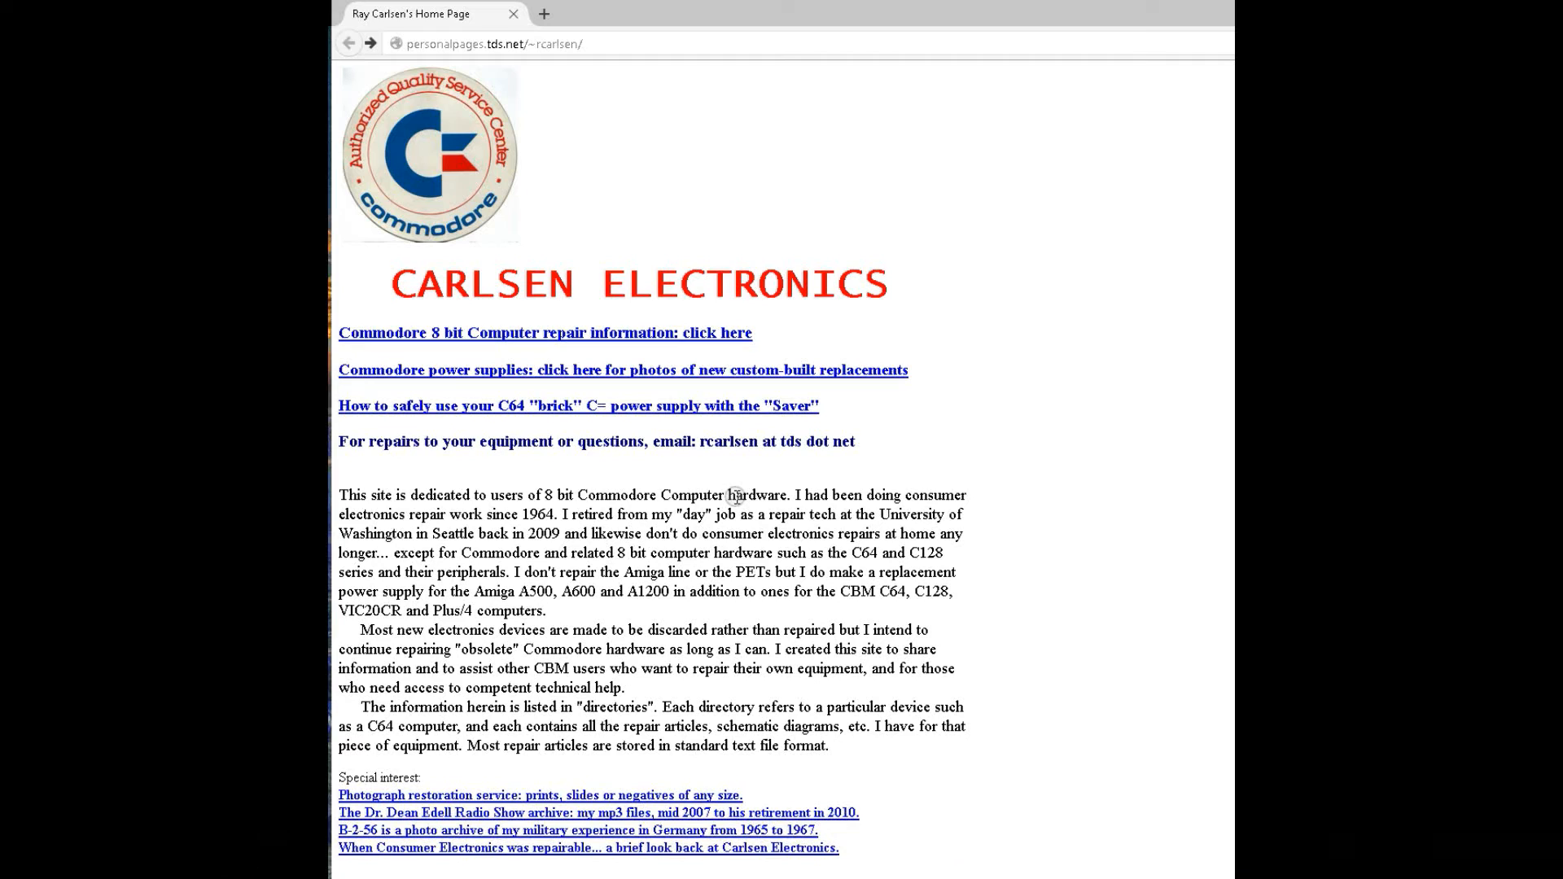
mouse_move(844, 534)
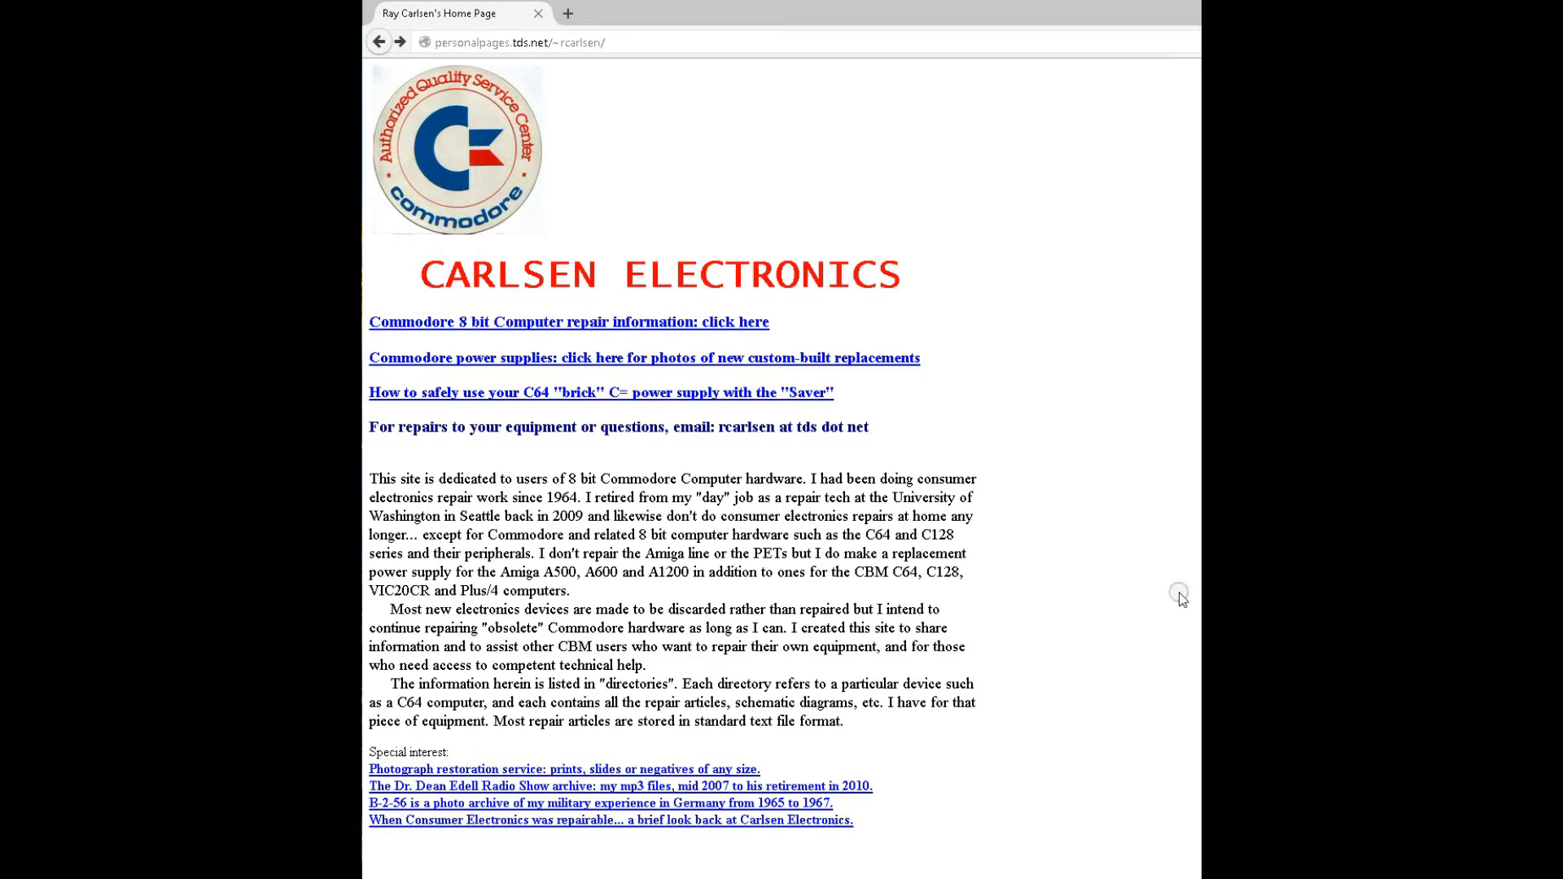
mouse_move(663, 290)
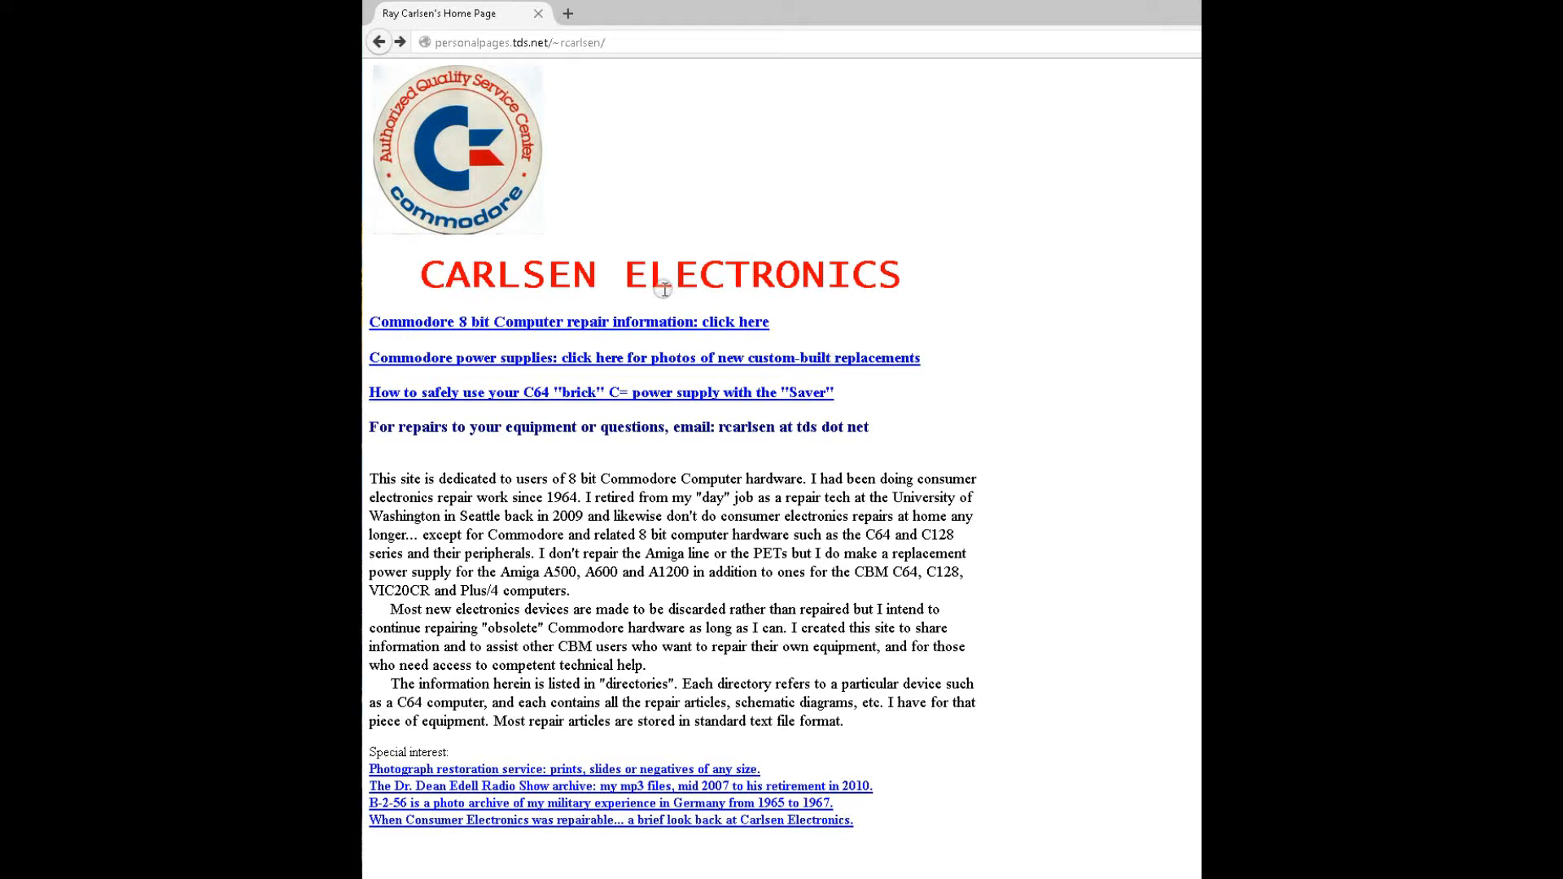
left_click(566, 321)
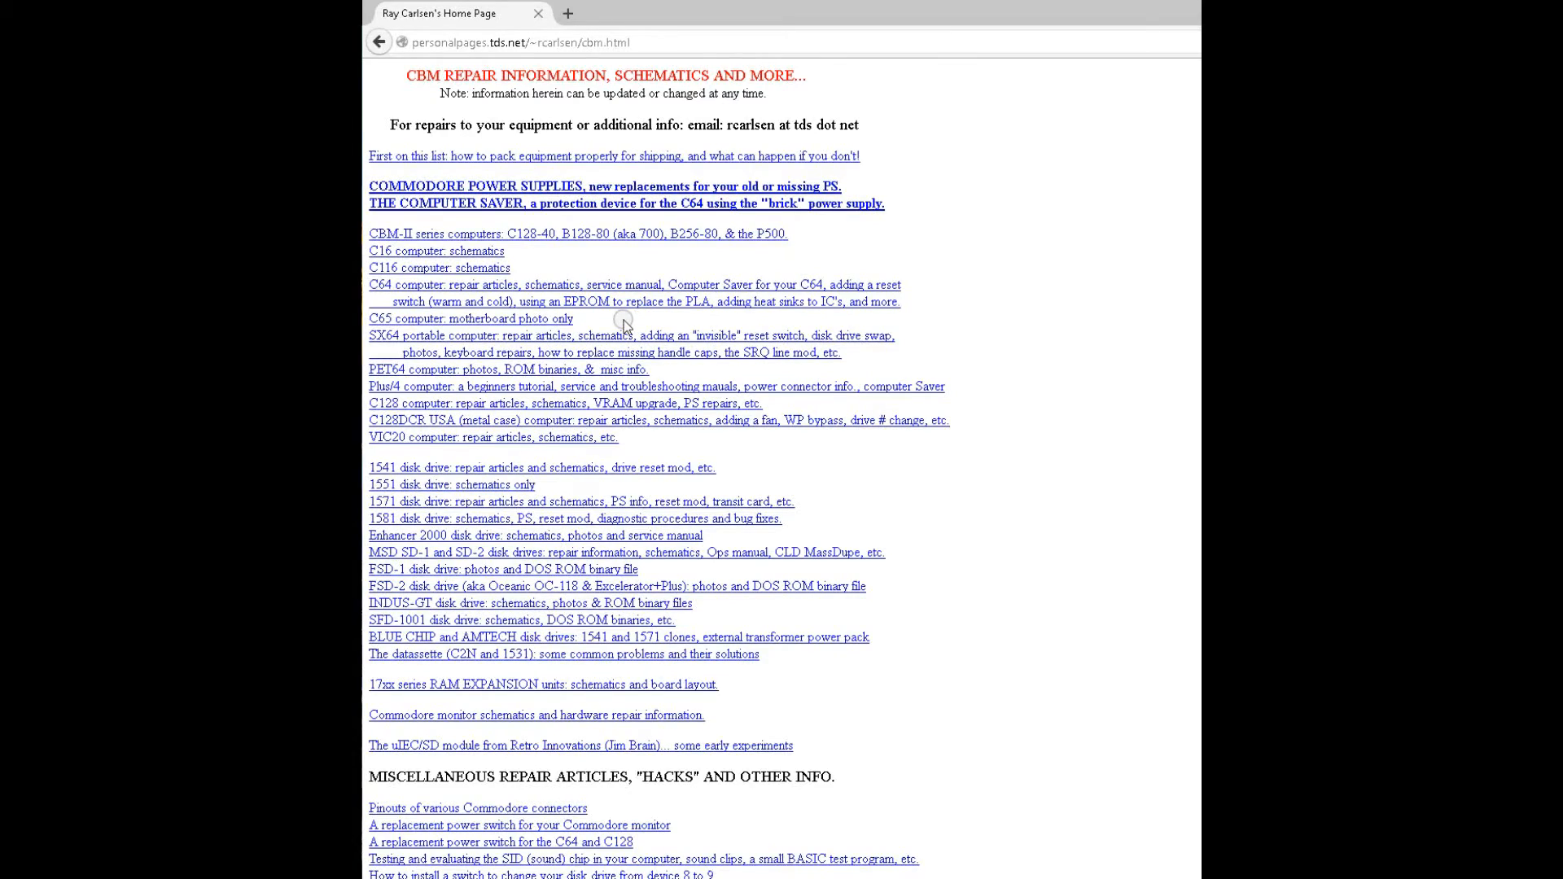
mouse_move(647, 391)
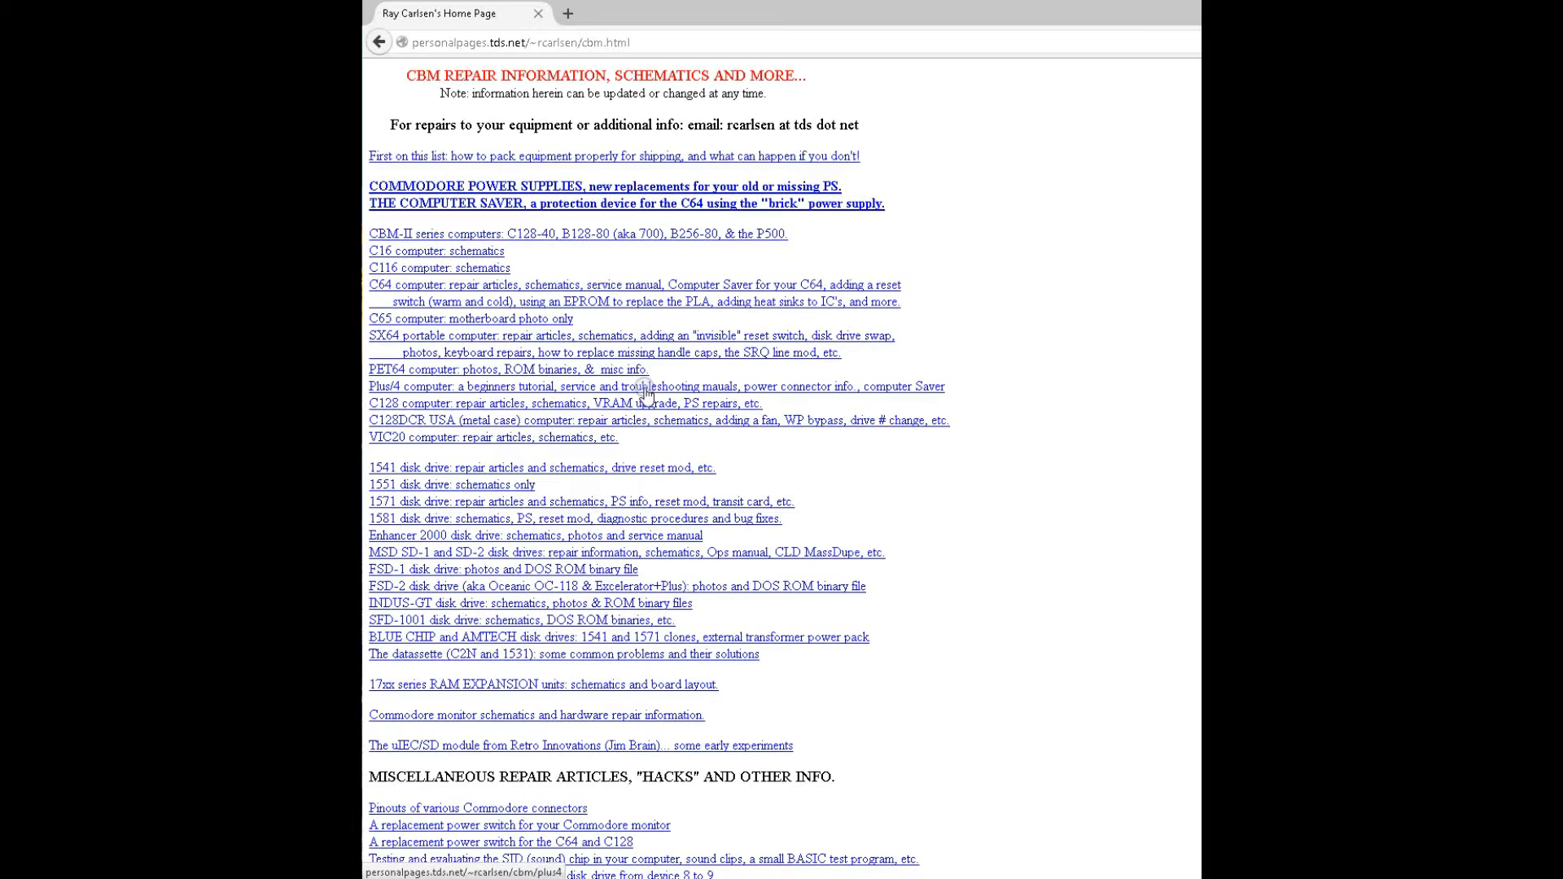
mouse_move(596, 211)
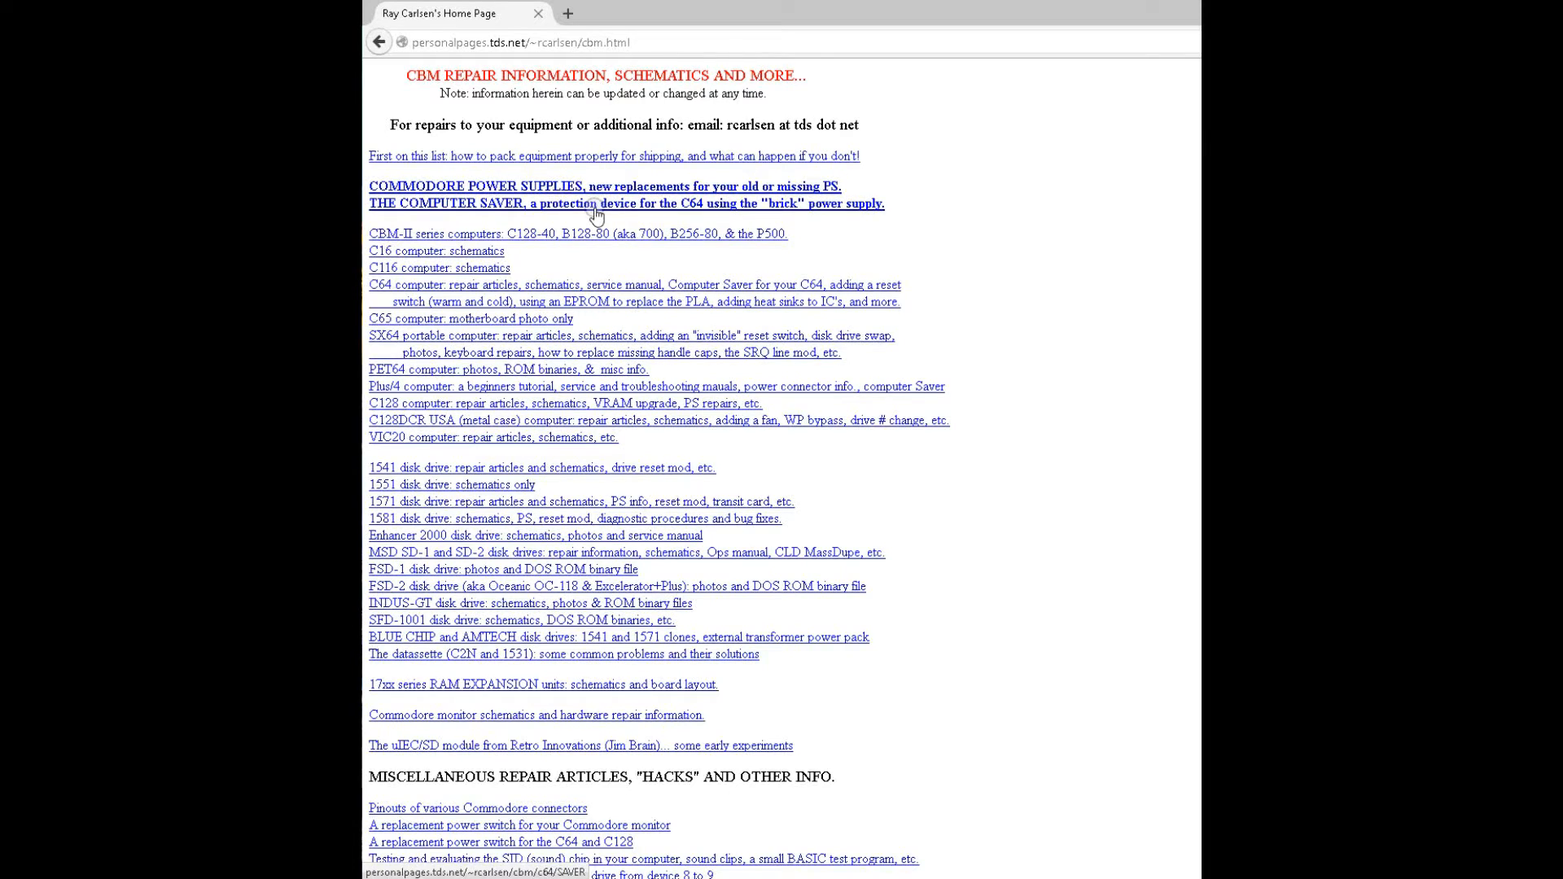
mouse_move(381, 42)
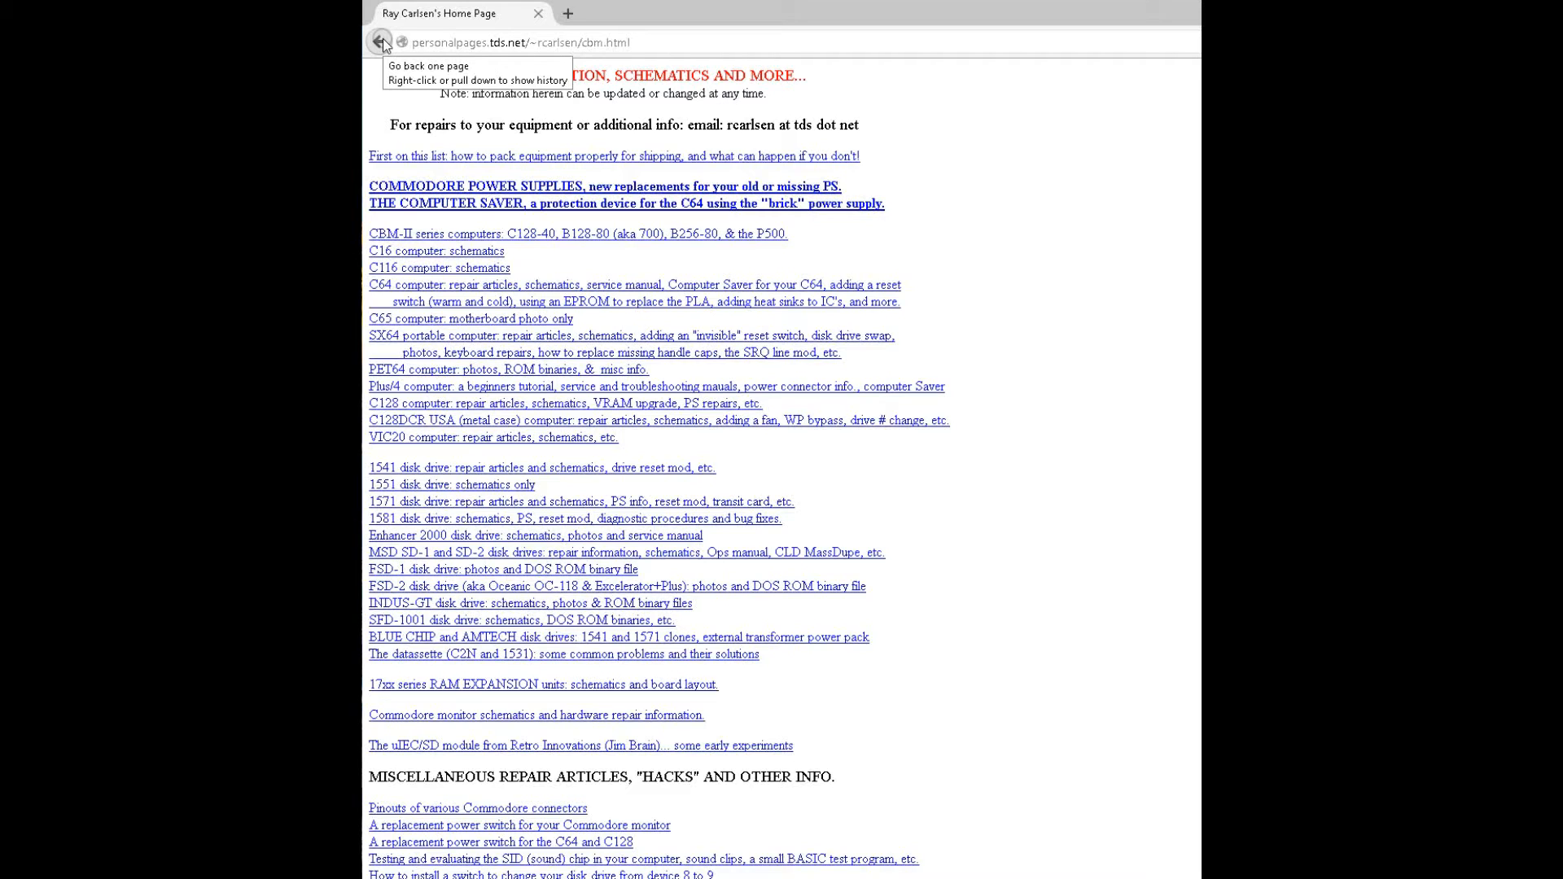
Return to the home page and scroll down to the Commodore power supplies content.
left_click(382, 43)
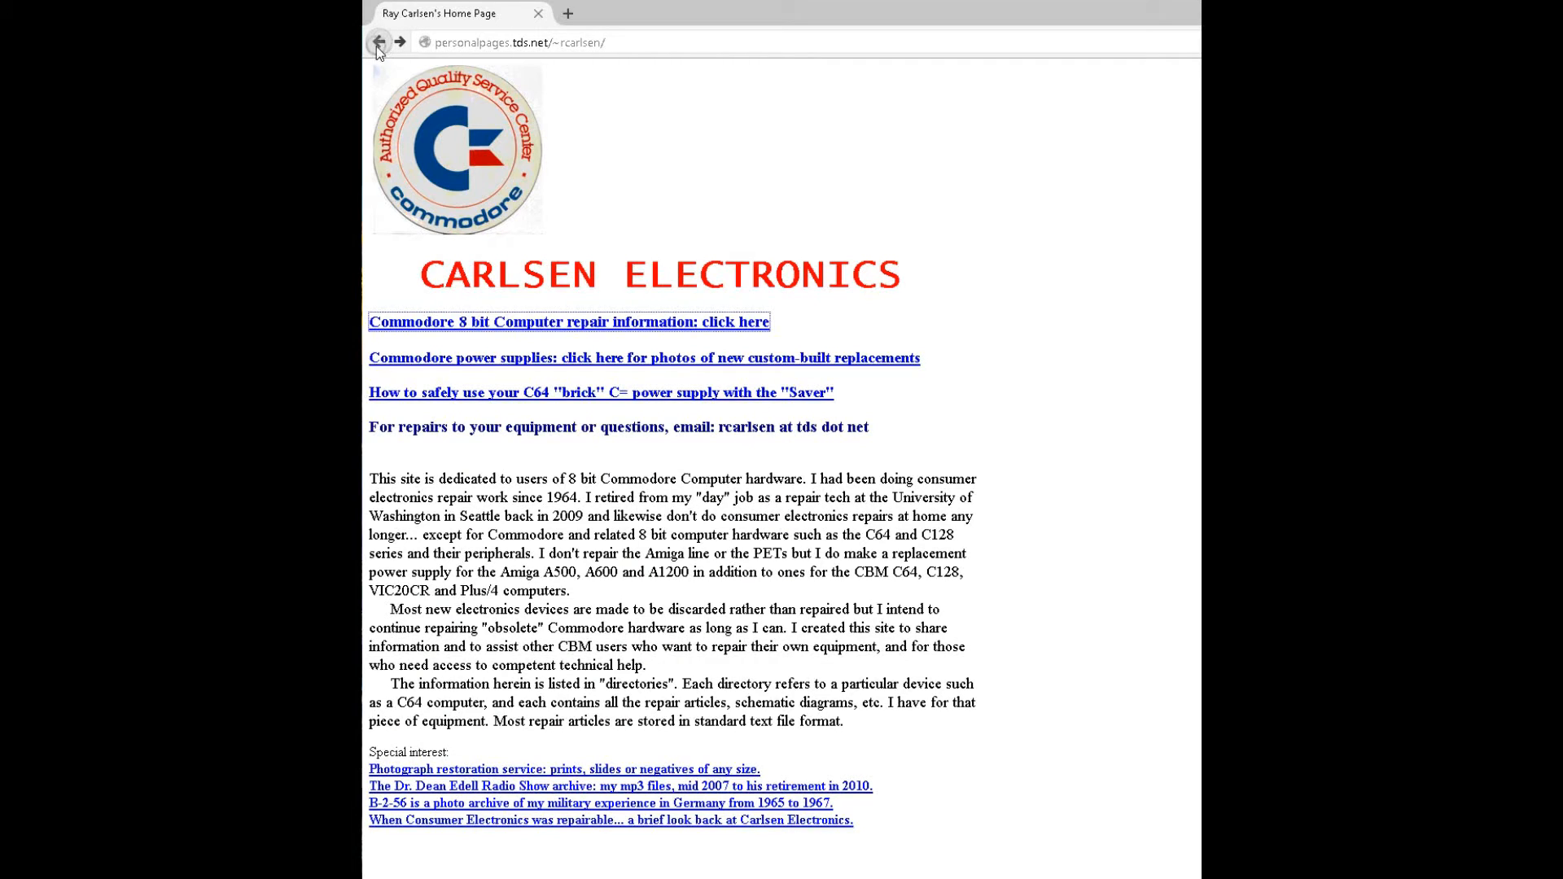
mouse_move(588, 371)
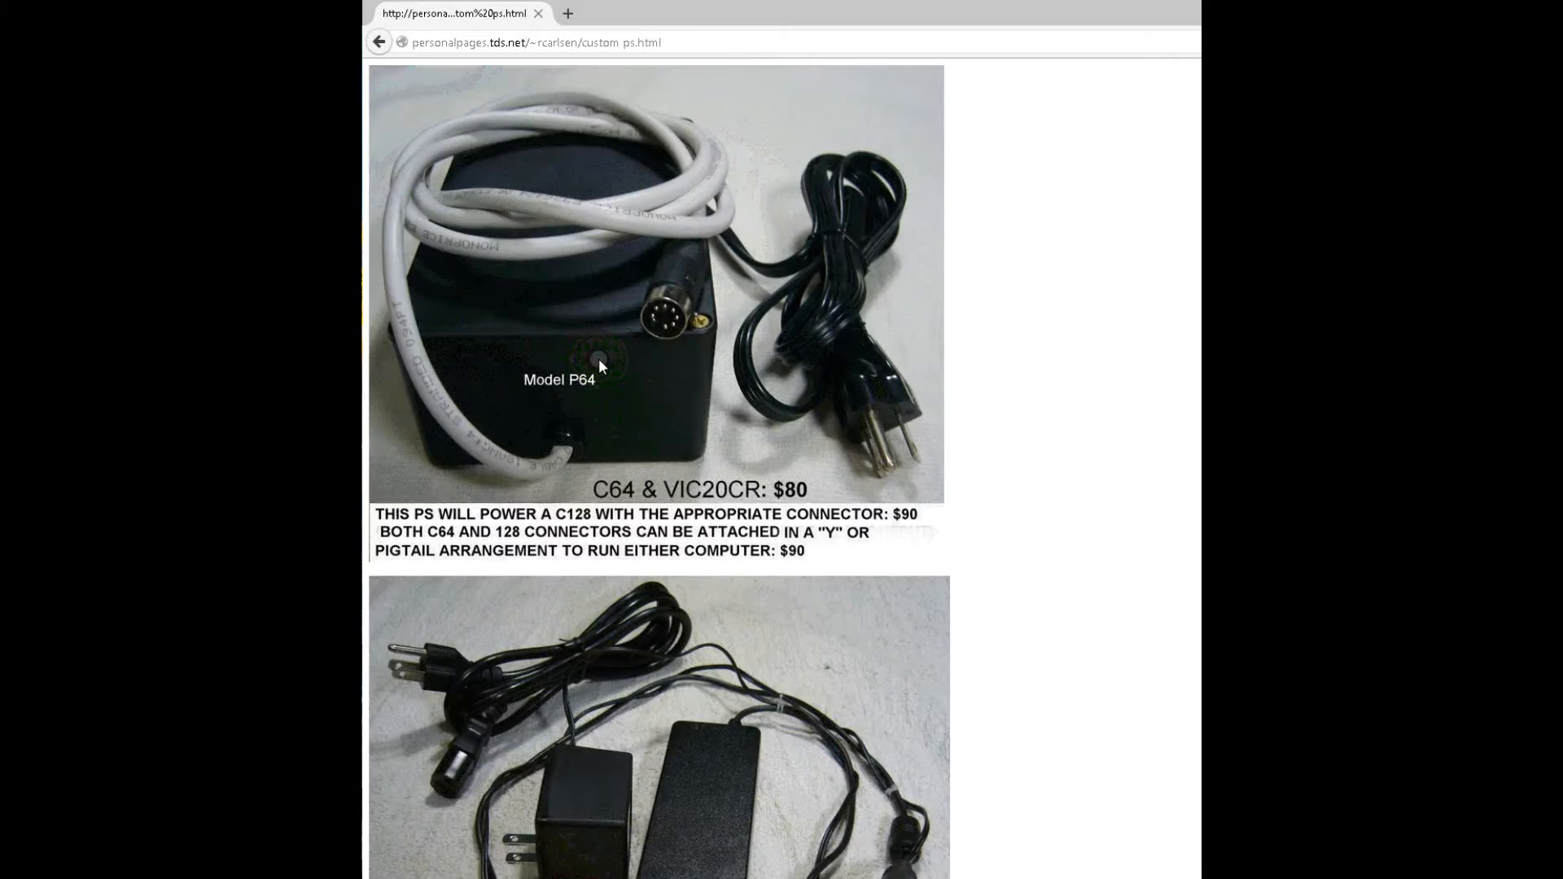
scroll("down", 3)
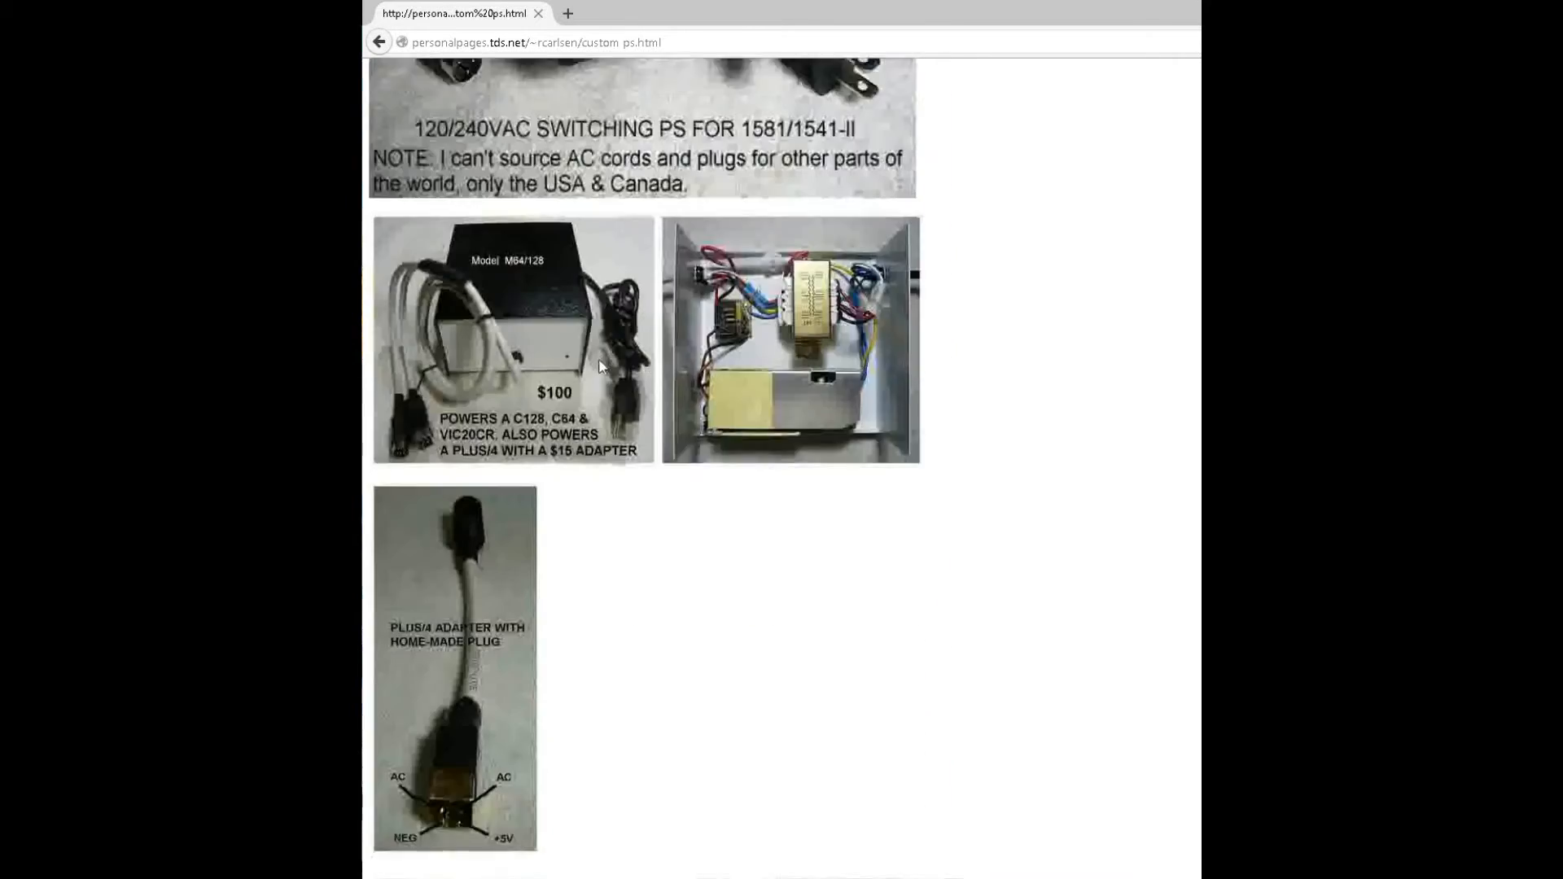